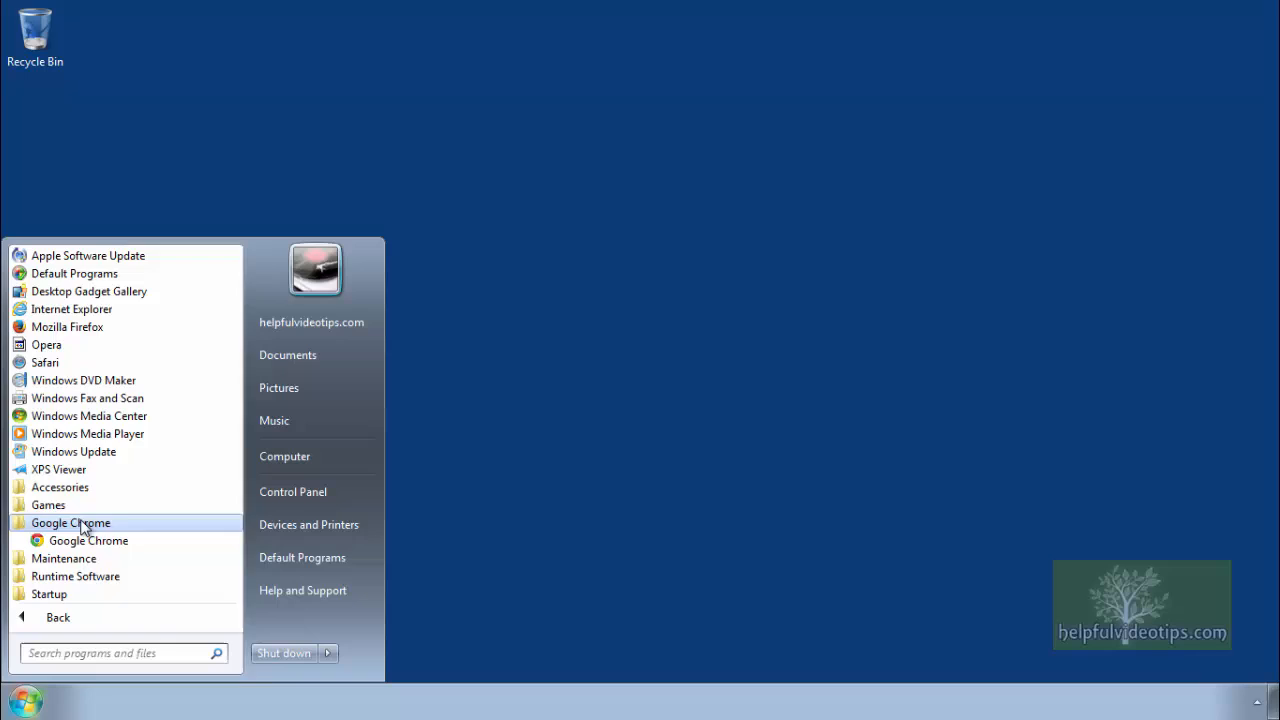
Launch Google Chrome, go to google.ca, and focus the search box.
left_click(88, 540)
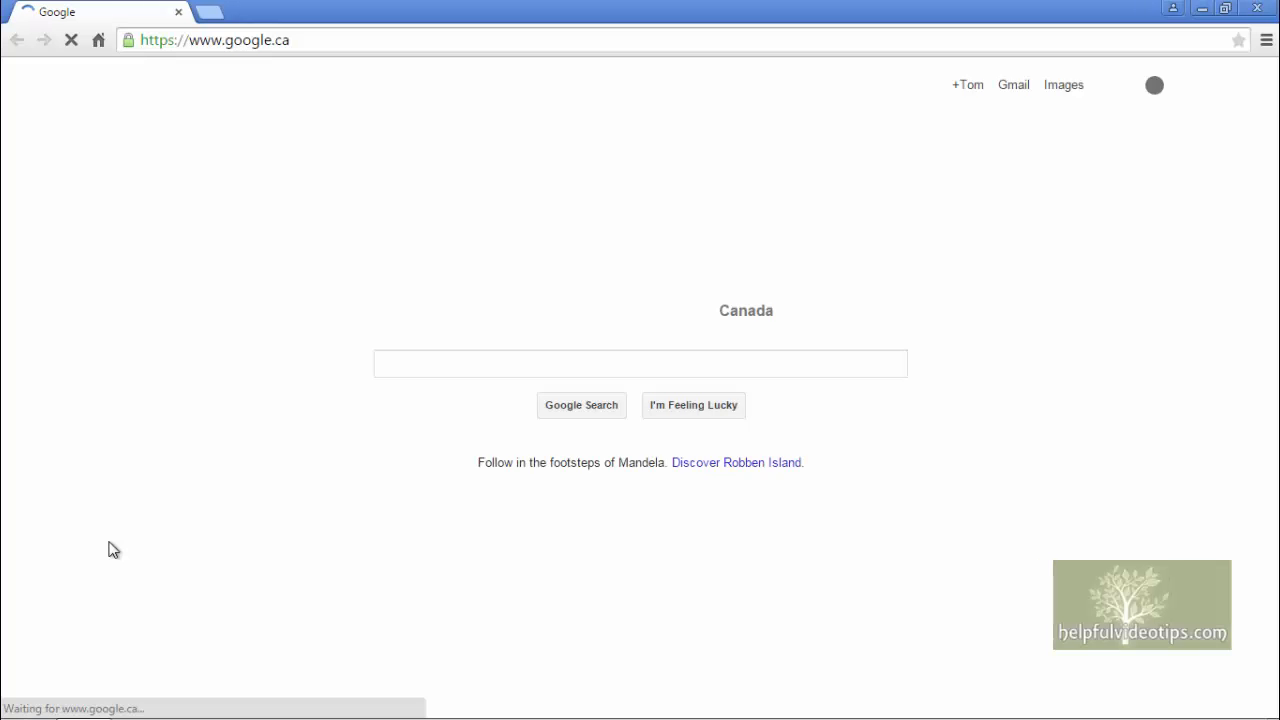
type("google.")
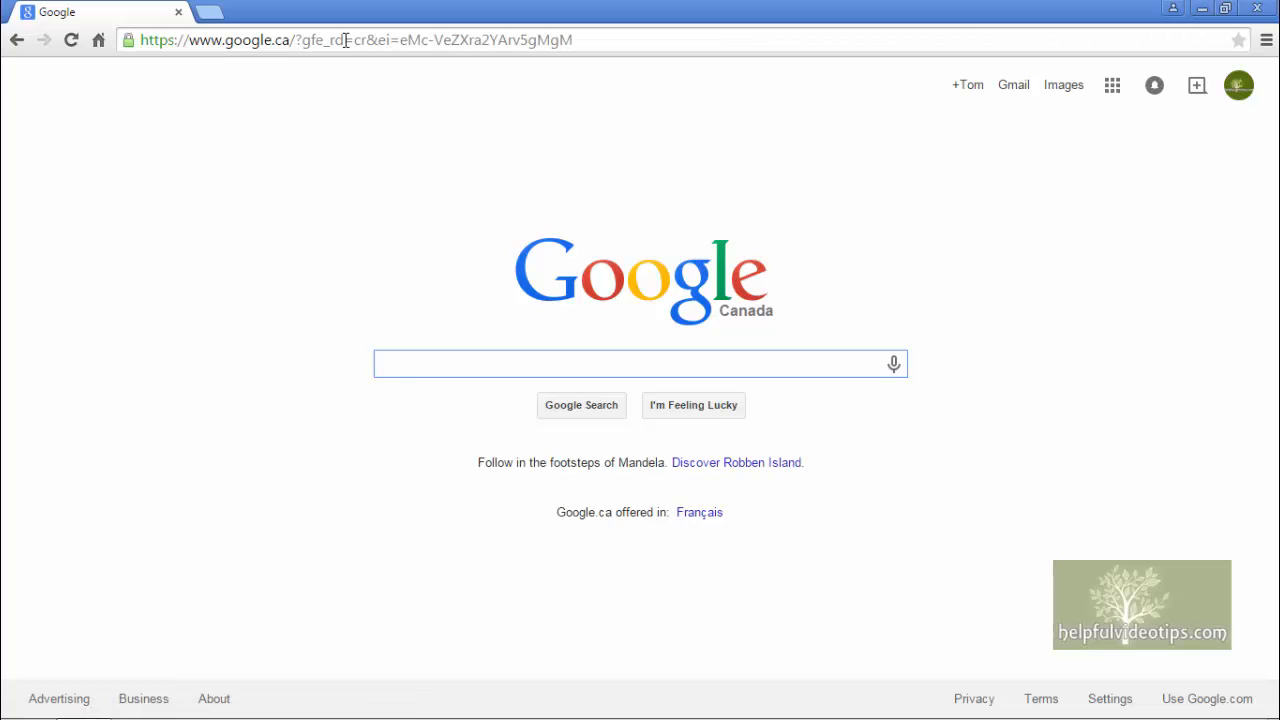
left_click(639, 363)
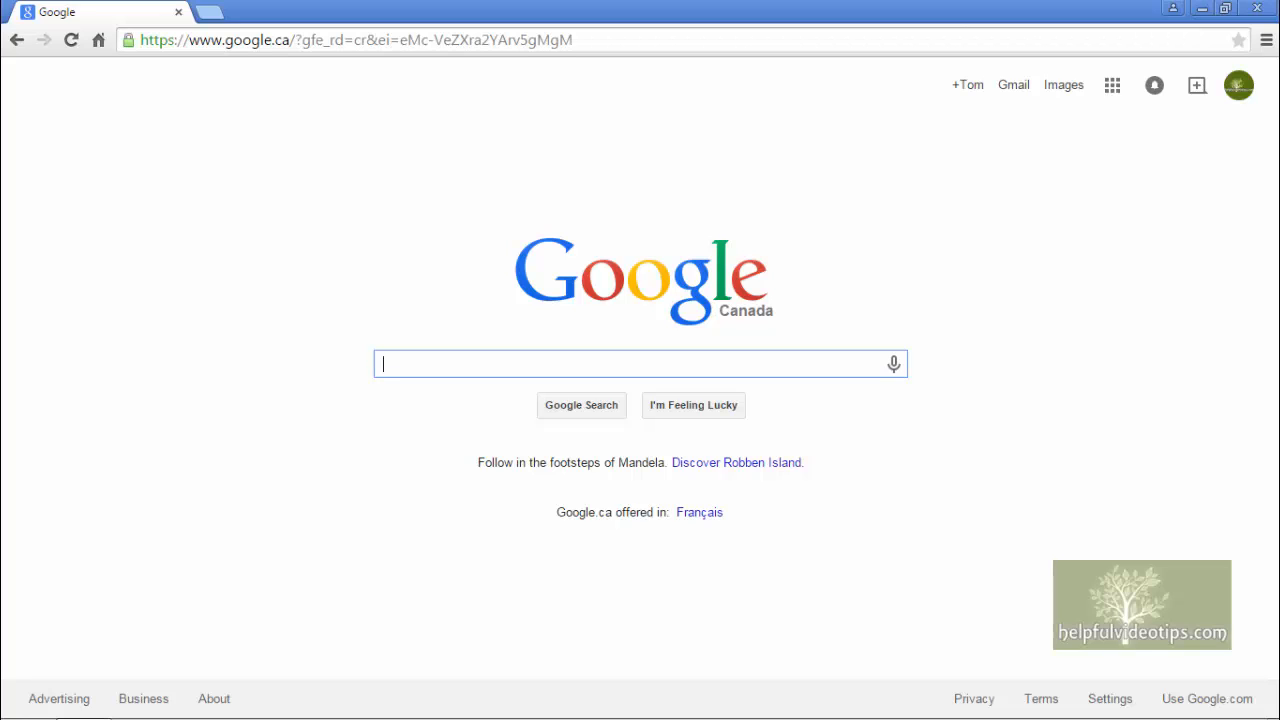
Search 'runtime live' and open the runtime.org Live CD data recovery result.
type("runtime live")
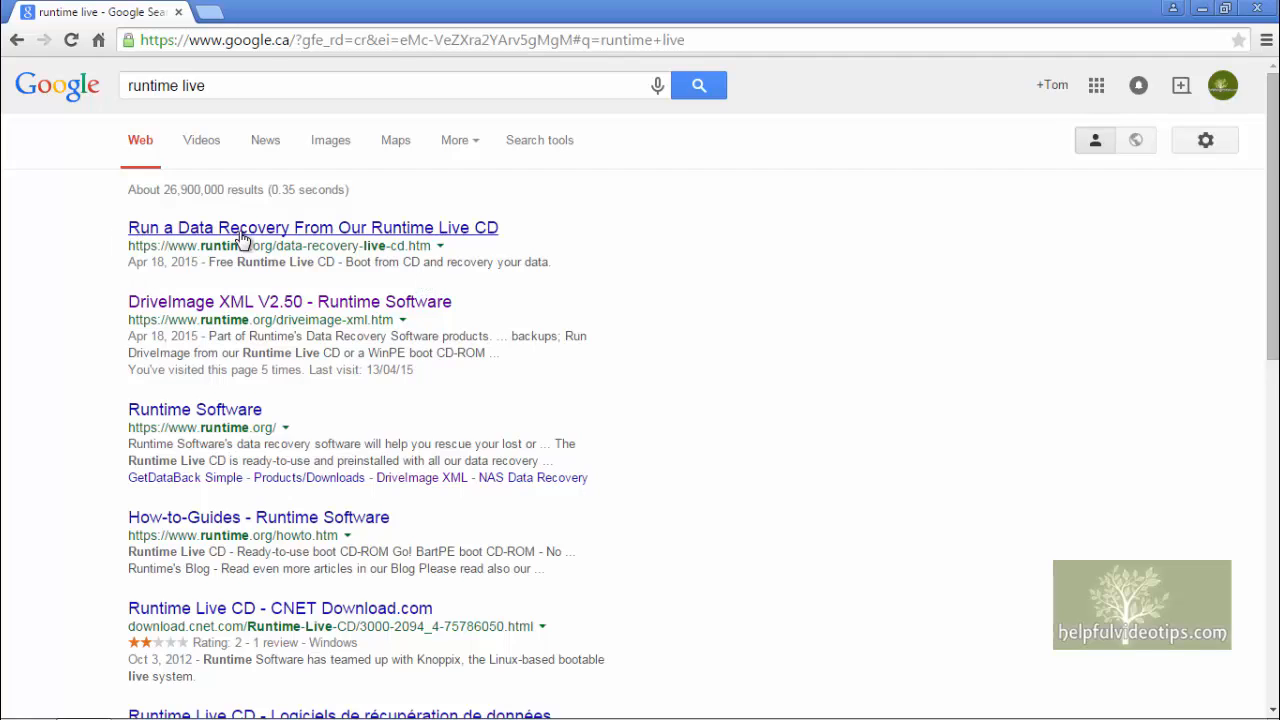
mouse_move(448, 243)
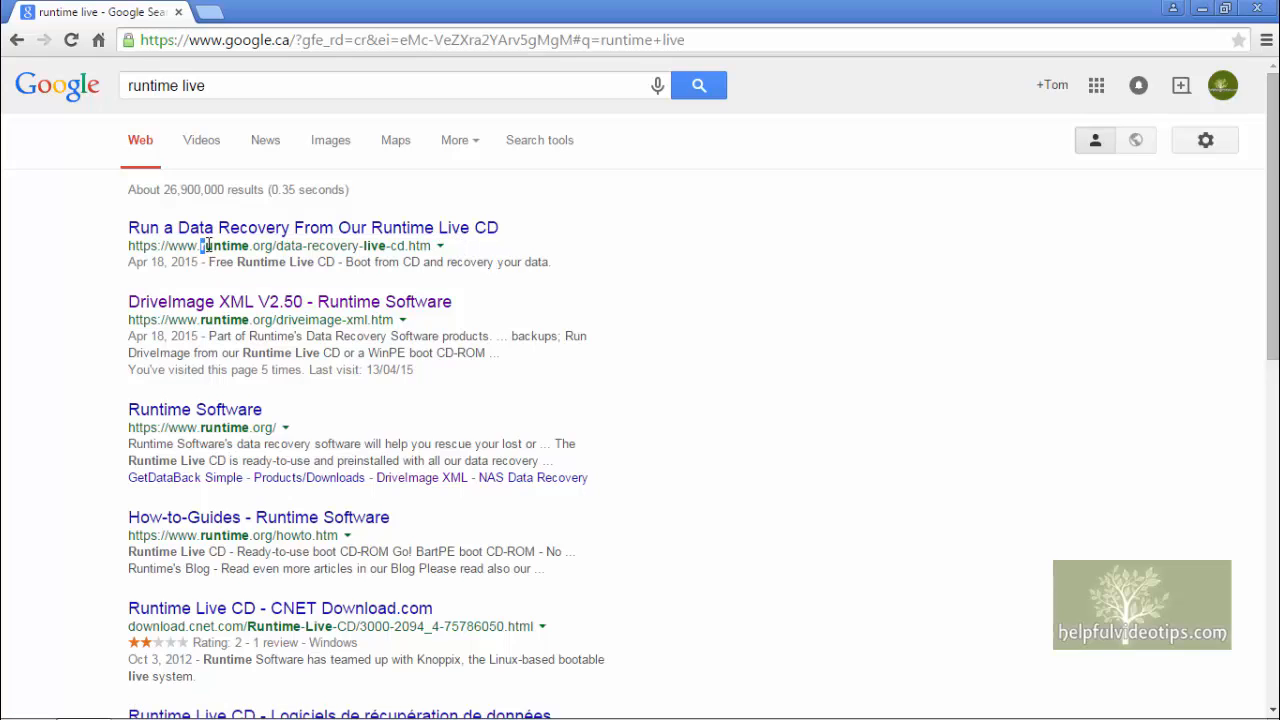
double_click(237, 245)
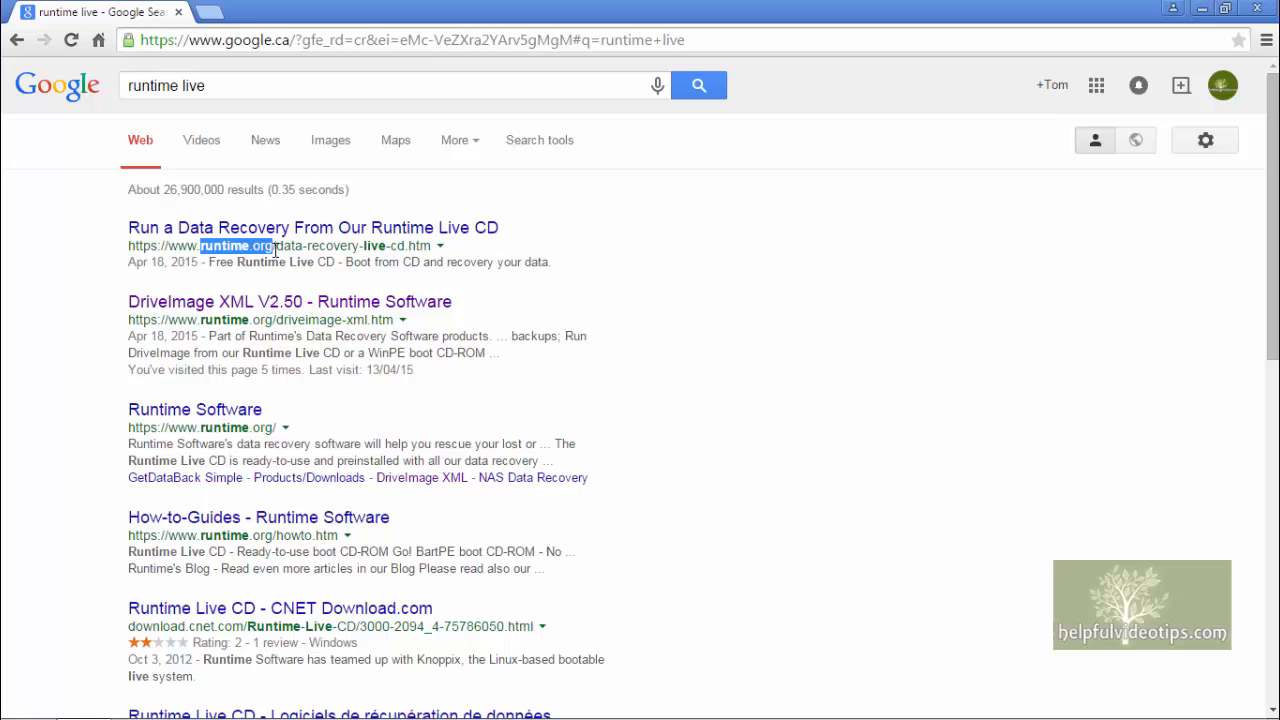
left_click(313, 227)
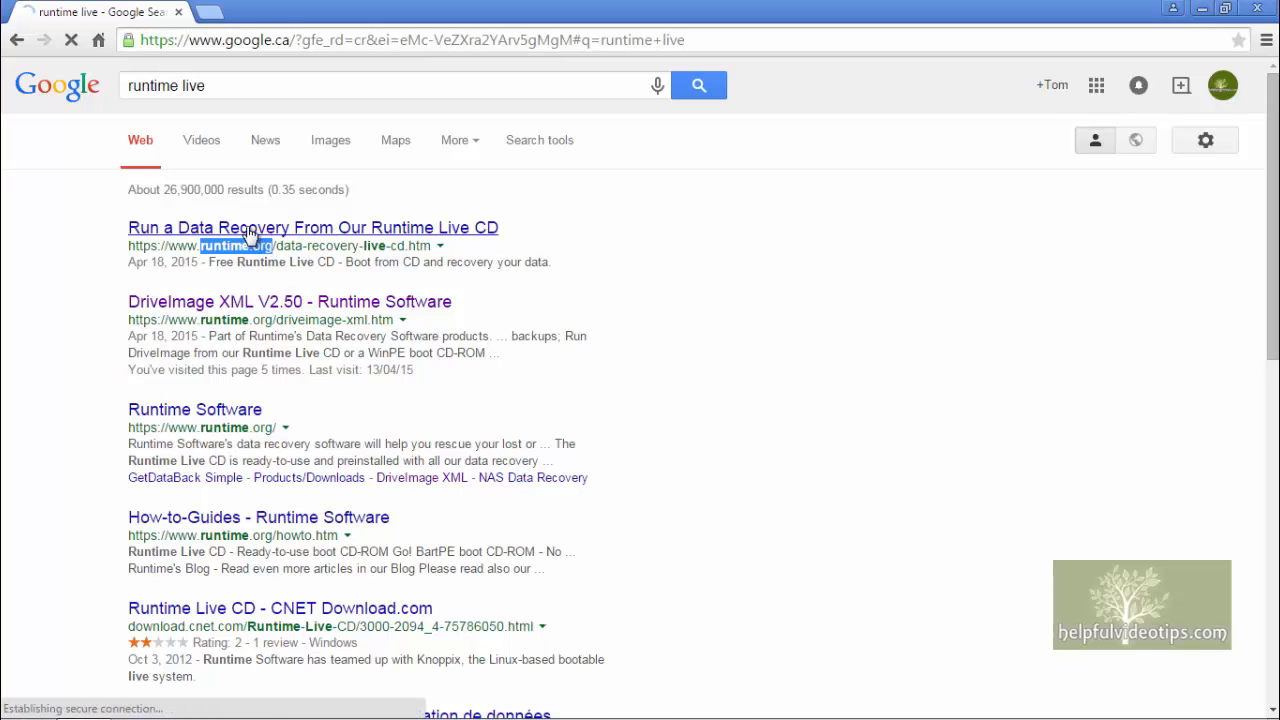
Let the Knoppix-based Runtime Live CD page finish loading.
left_click(313, 227)
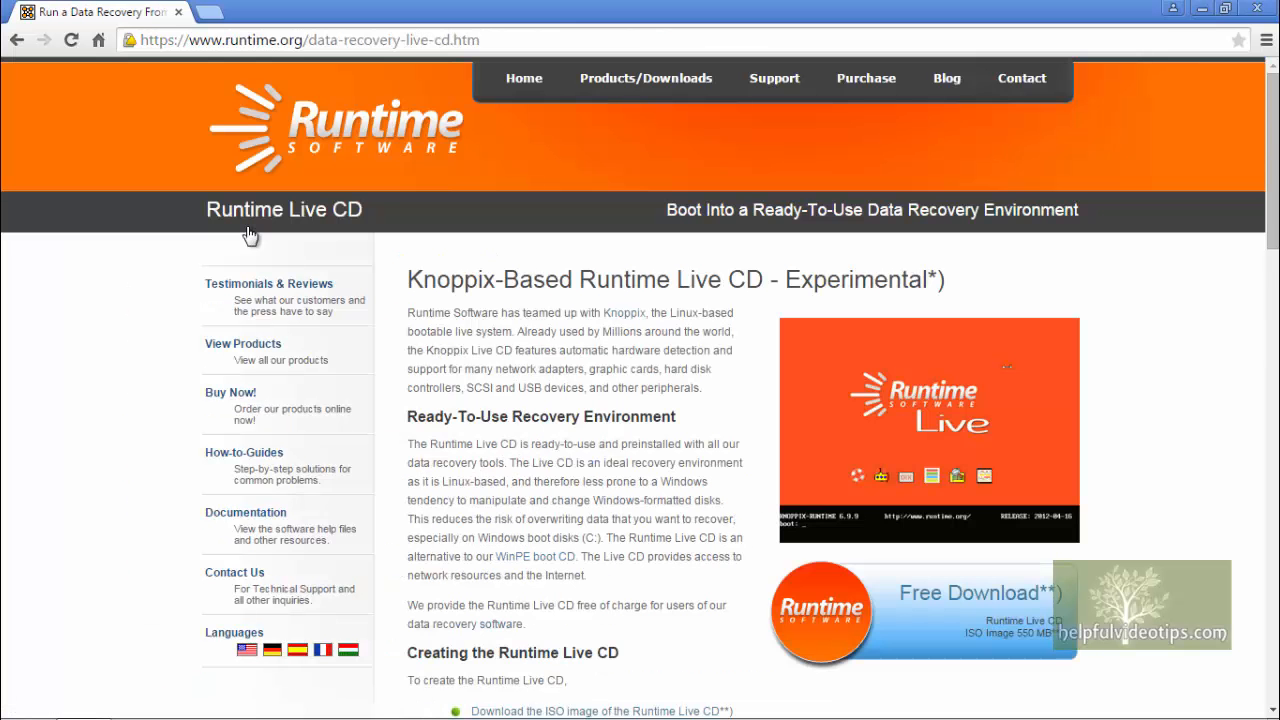
mouse_move(393, 177)
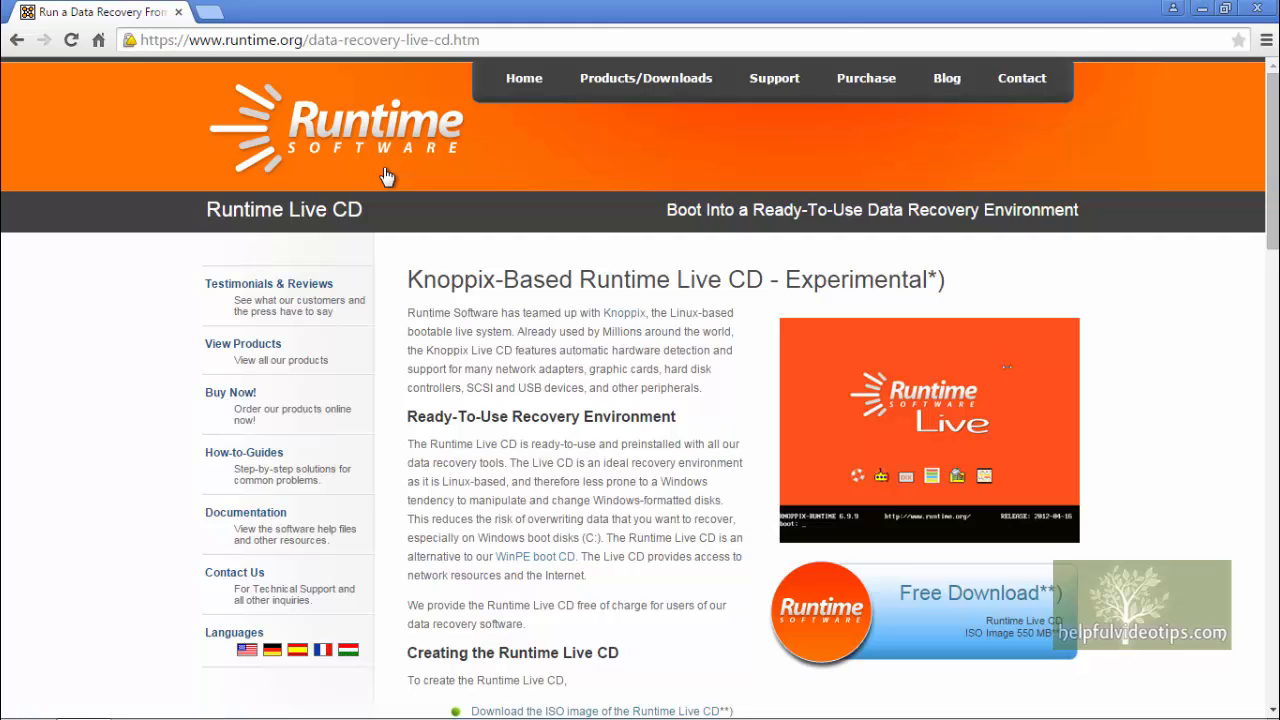
mouse_move(243, 452)
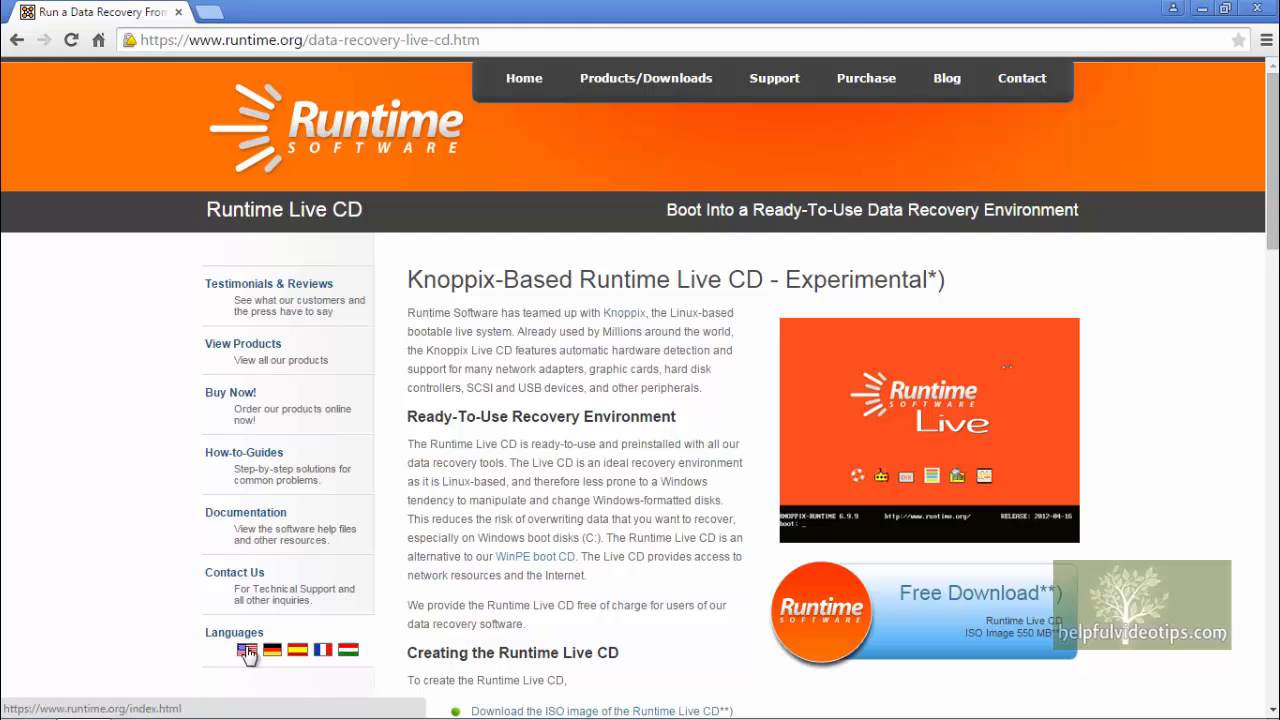
mouse_move(297, 650)
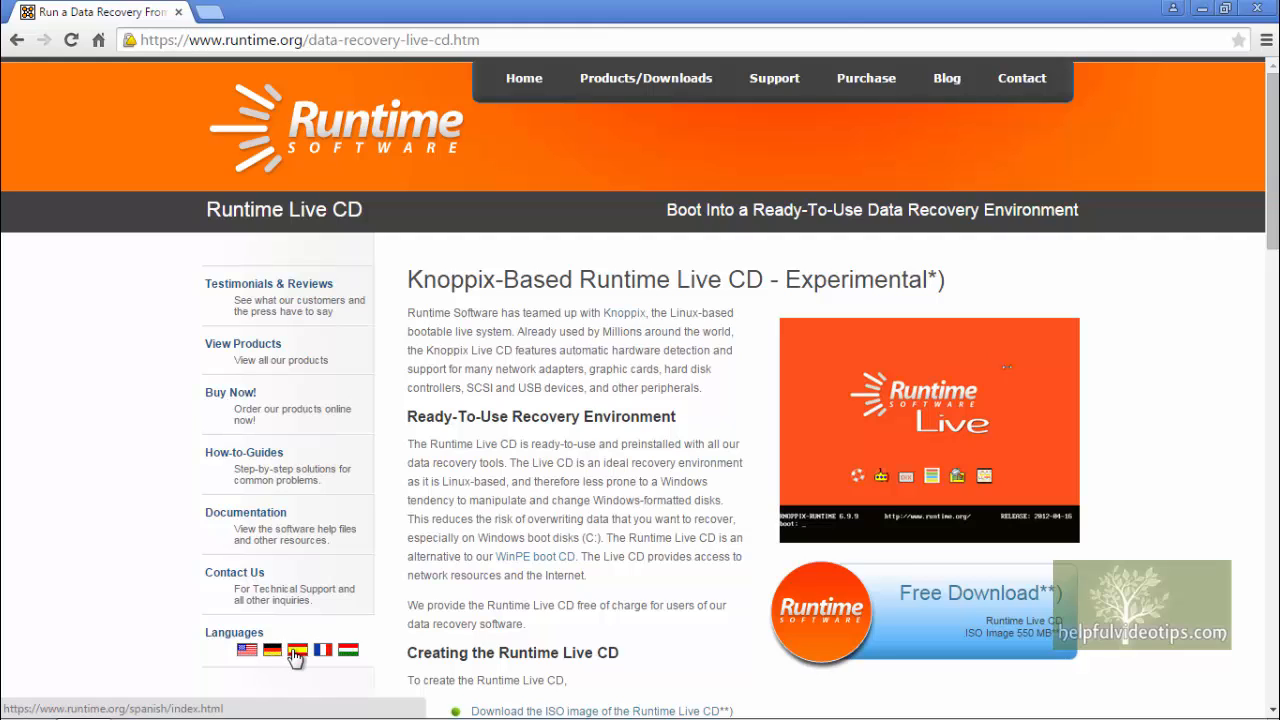
mouse_move(348, 650)
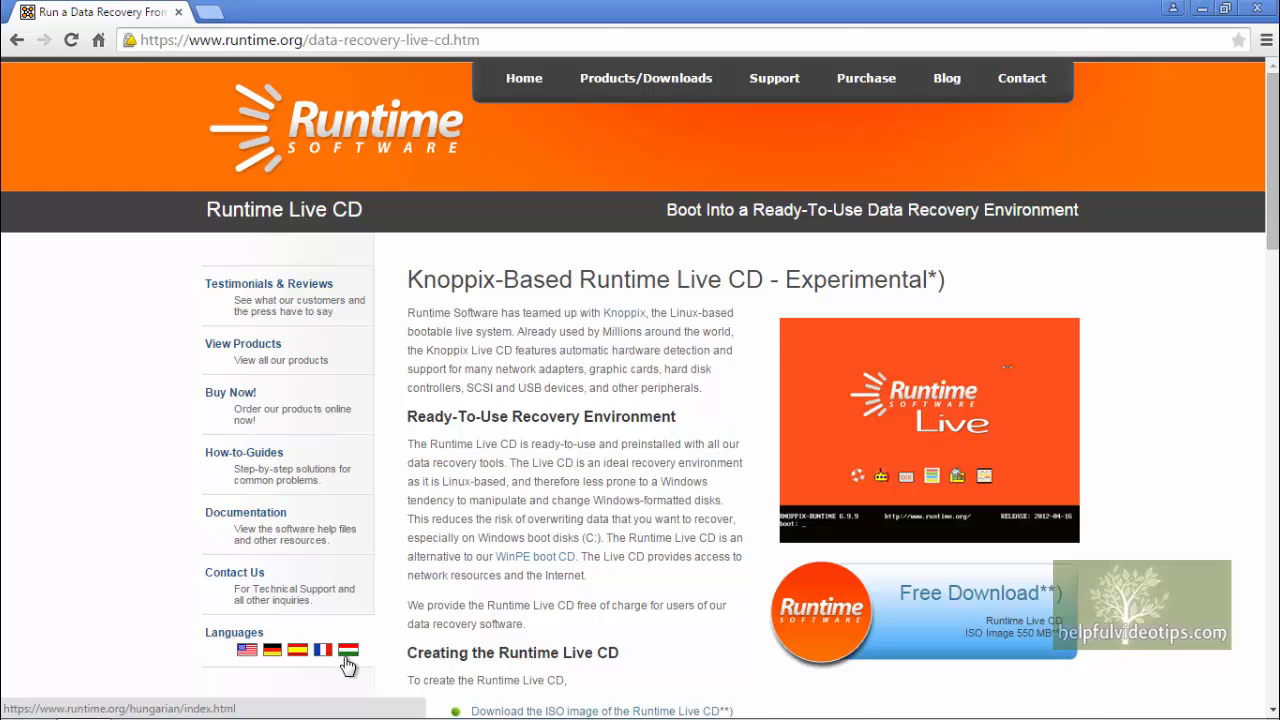
Scroll to 'Creating the Runtime Live CD' and request the free ISO download.
scroll("down", 3)
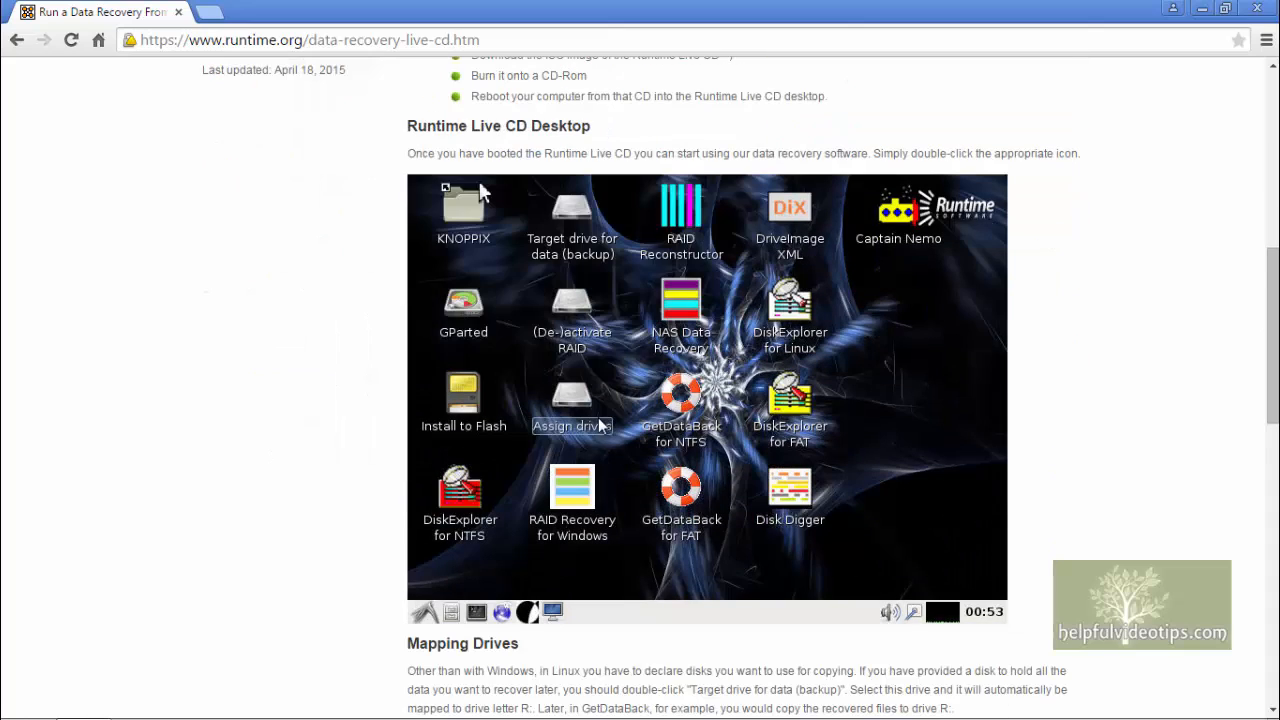
scroll("down", 3)
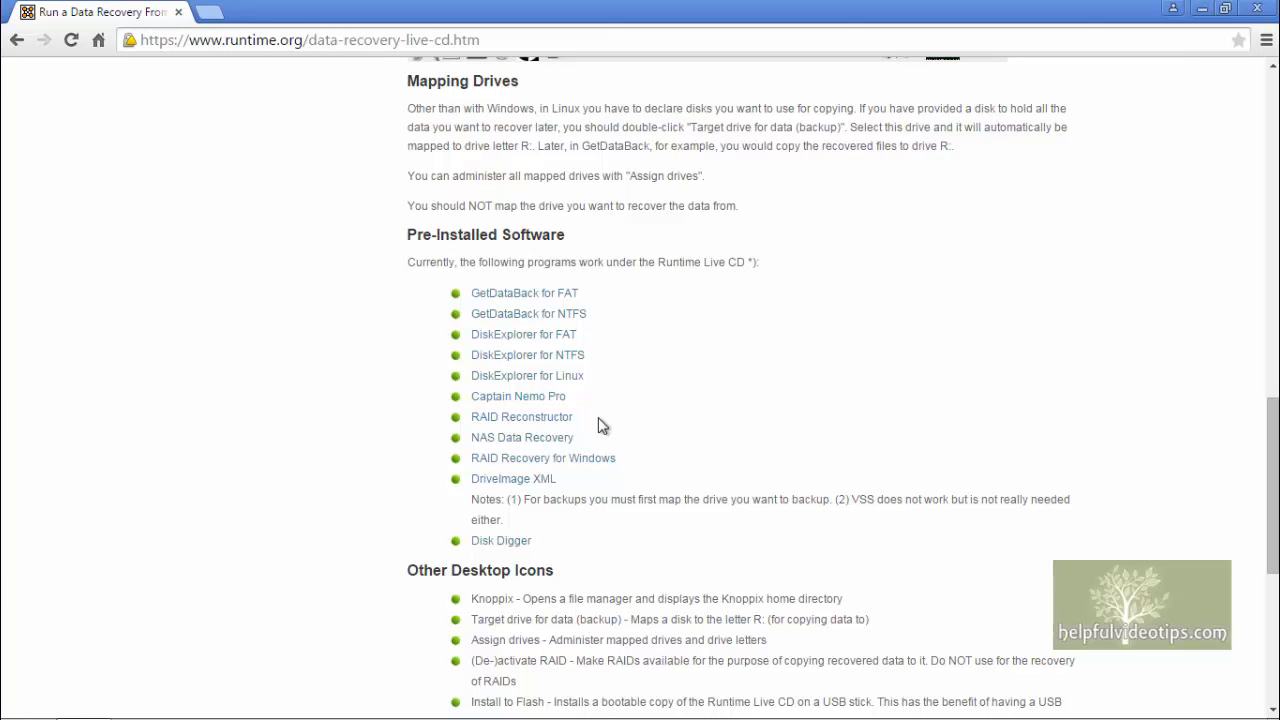
scroll("up", 3)
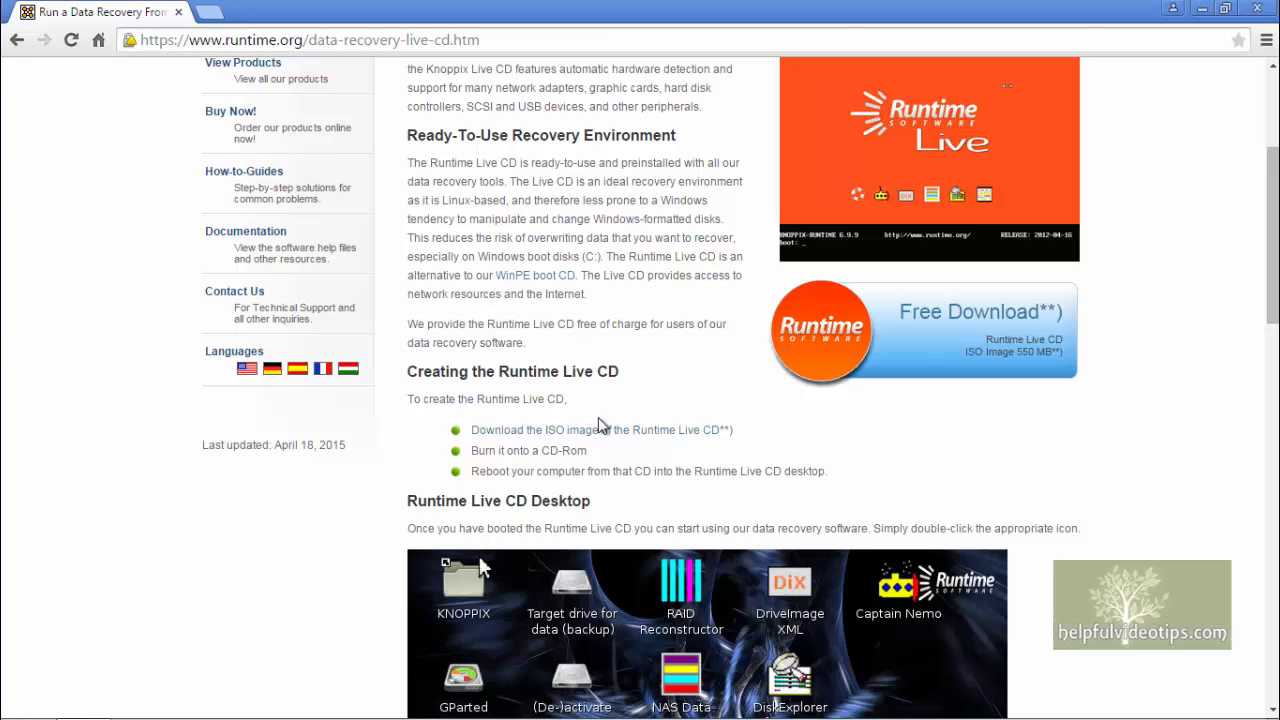
left_click(979, 311)
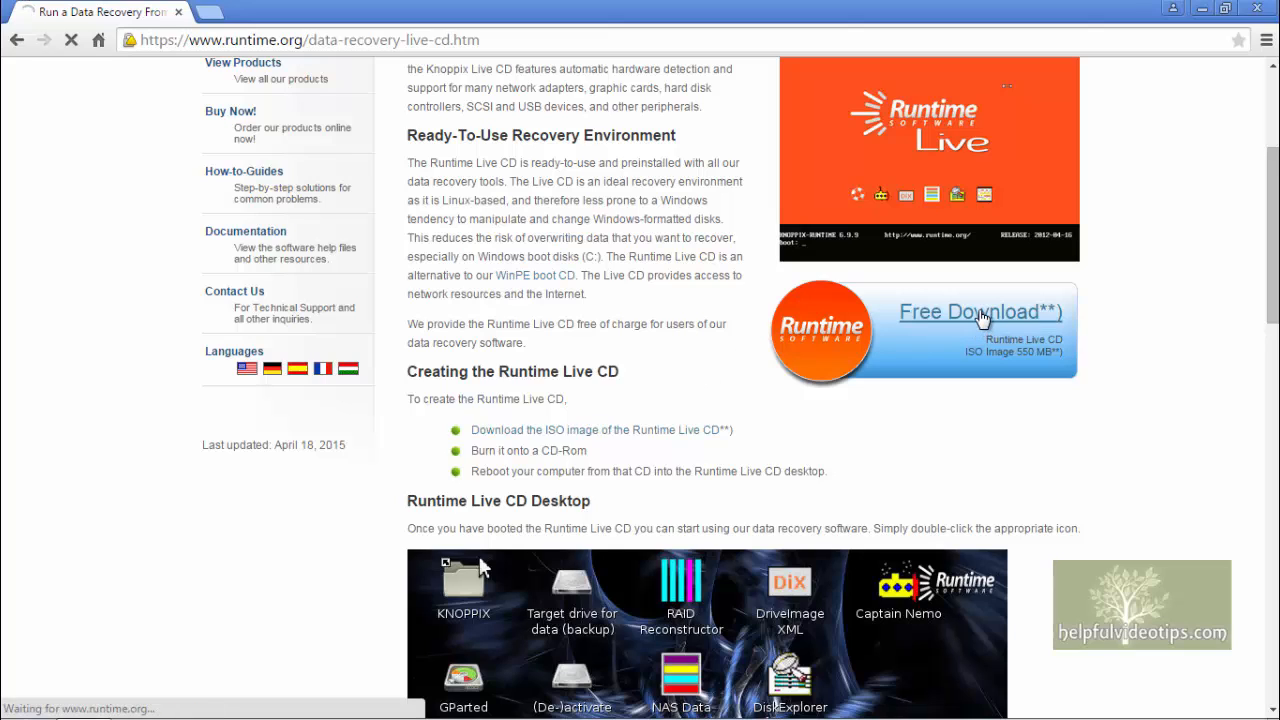
Finish downloading runtimelivecd.iso and dismiss the blank CD AutoPlay prompt.
left_click(980, 312)
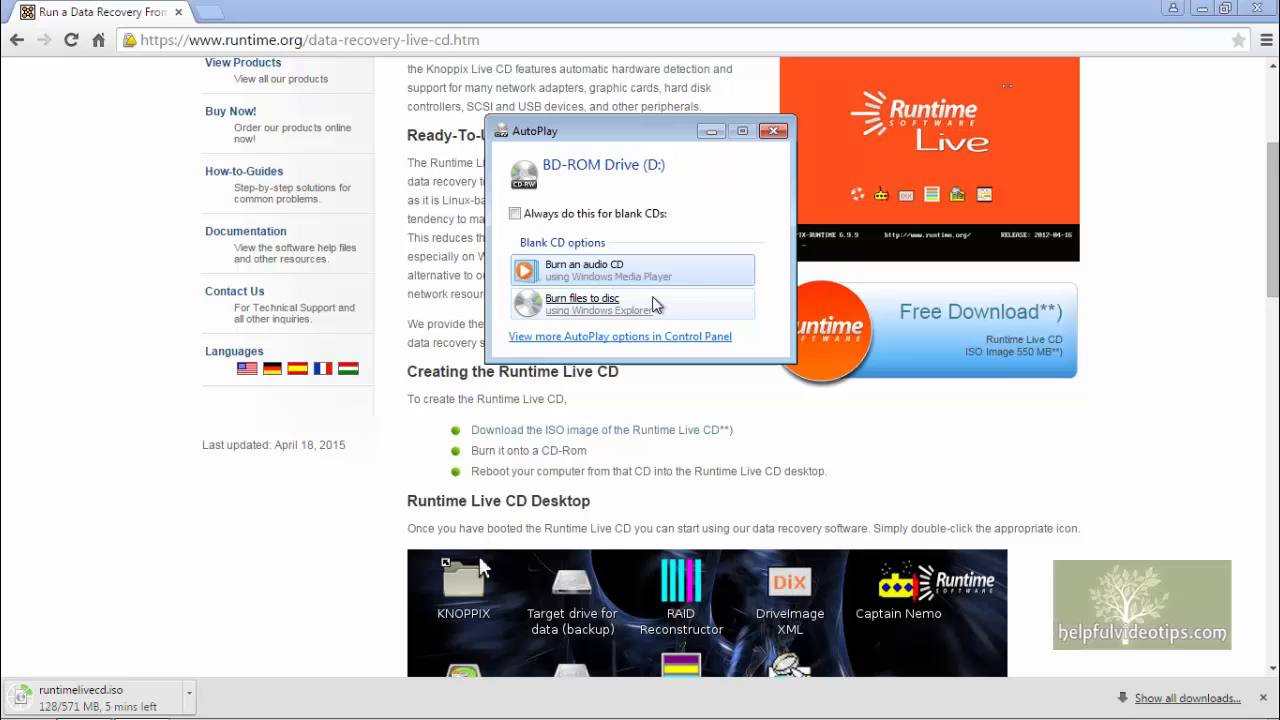
left_click(774, 130)
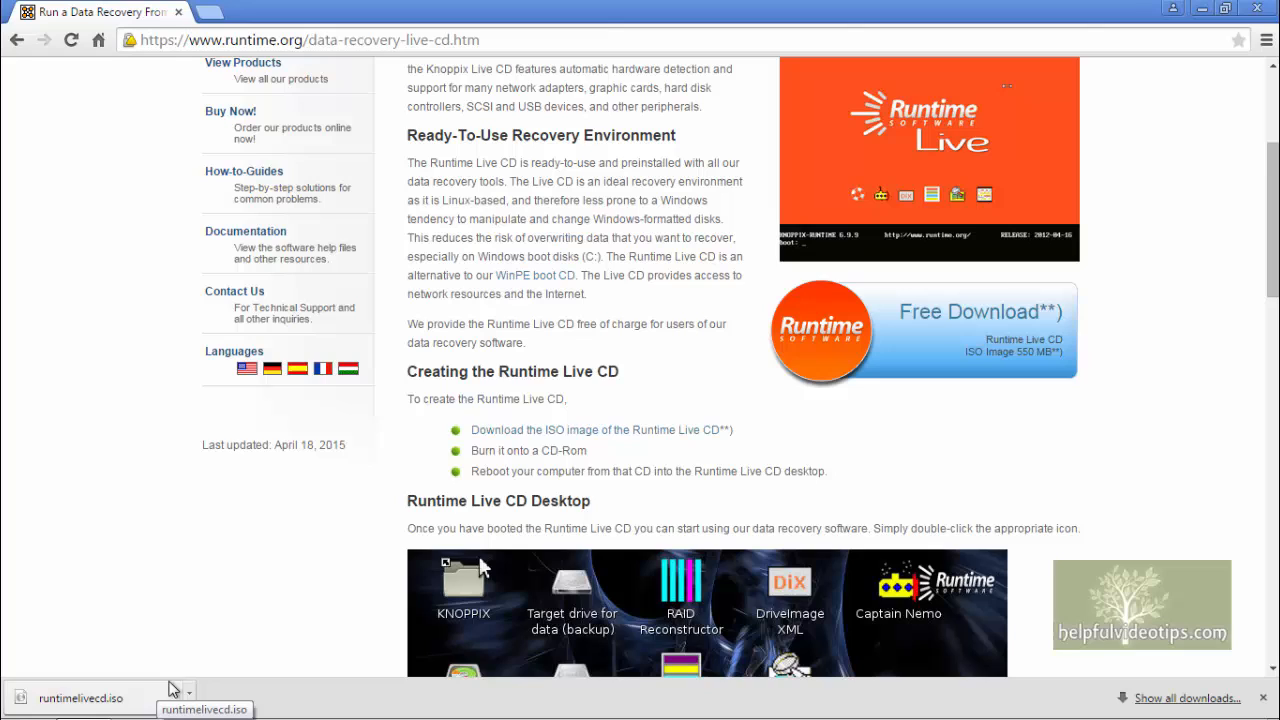
Burn runtimelivecd.iso to BD-ROM Drive (D:) with 'Verify disc after burning' checked.
left_click(80, 697)
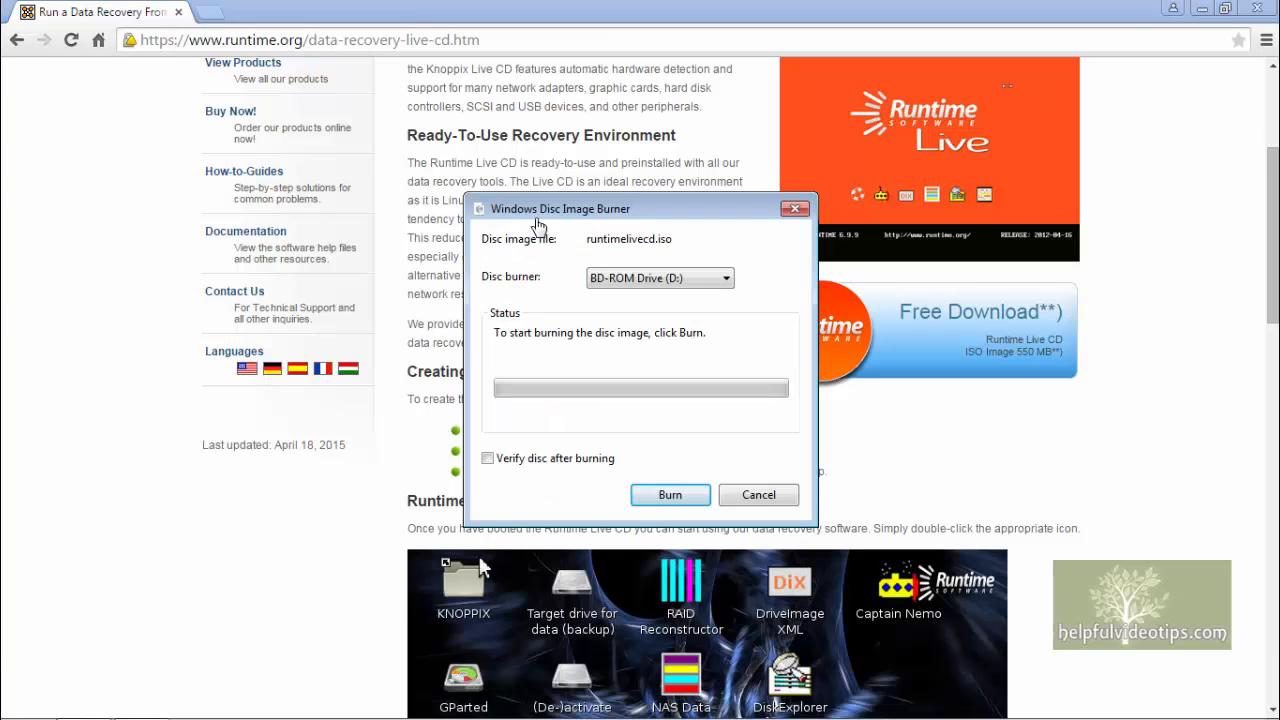
mouse_move(640, 222)
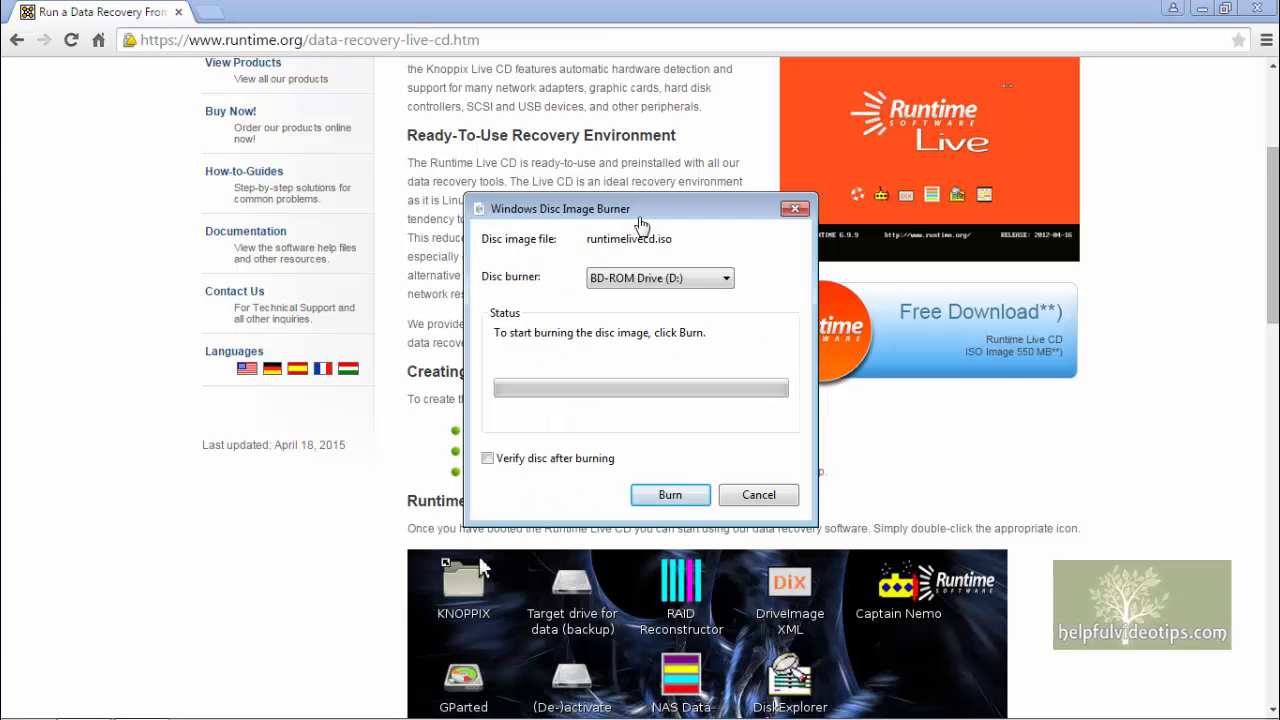
mouse_move(713, 293)
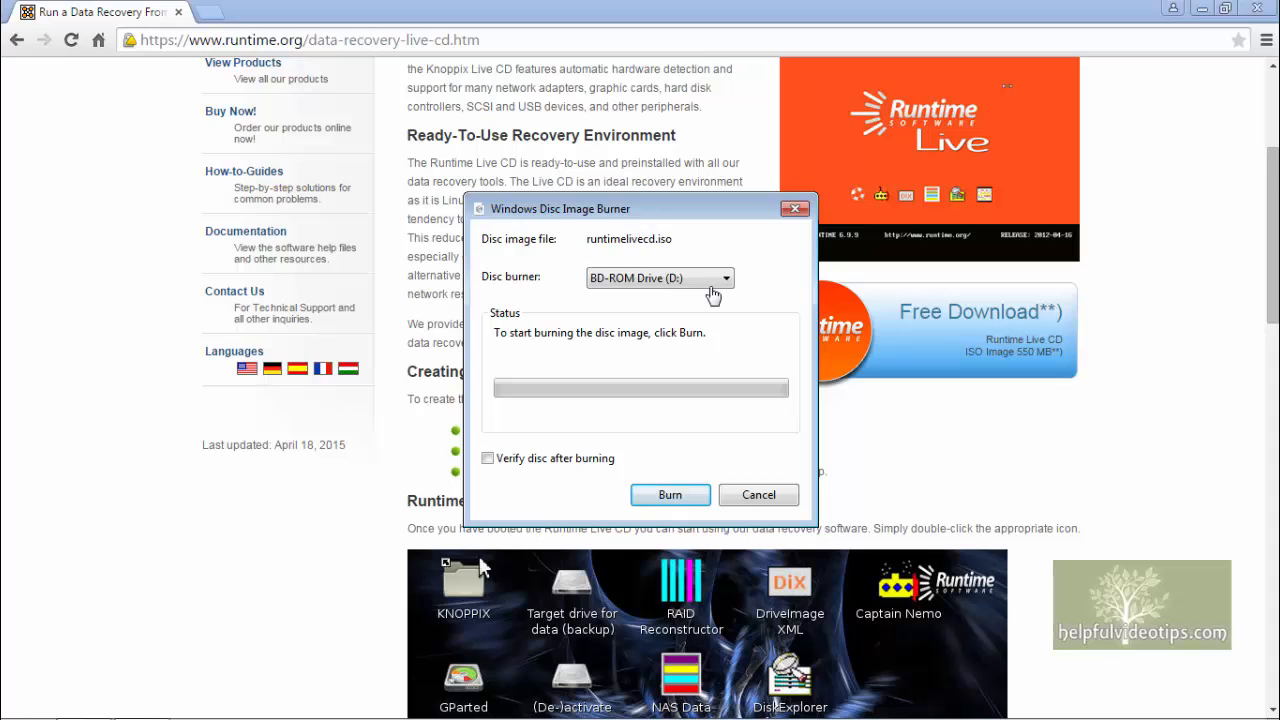
mouse_move(675, 296)
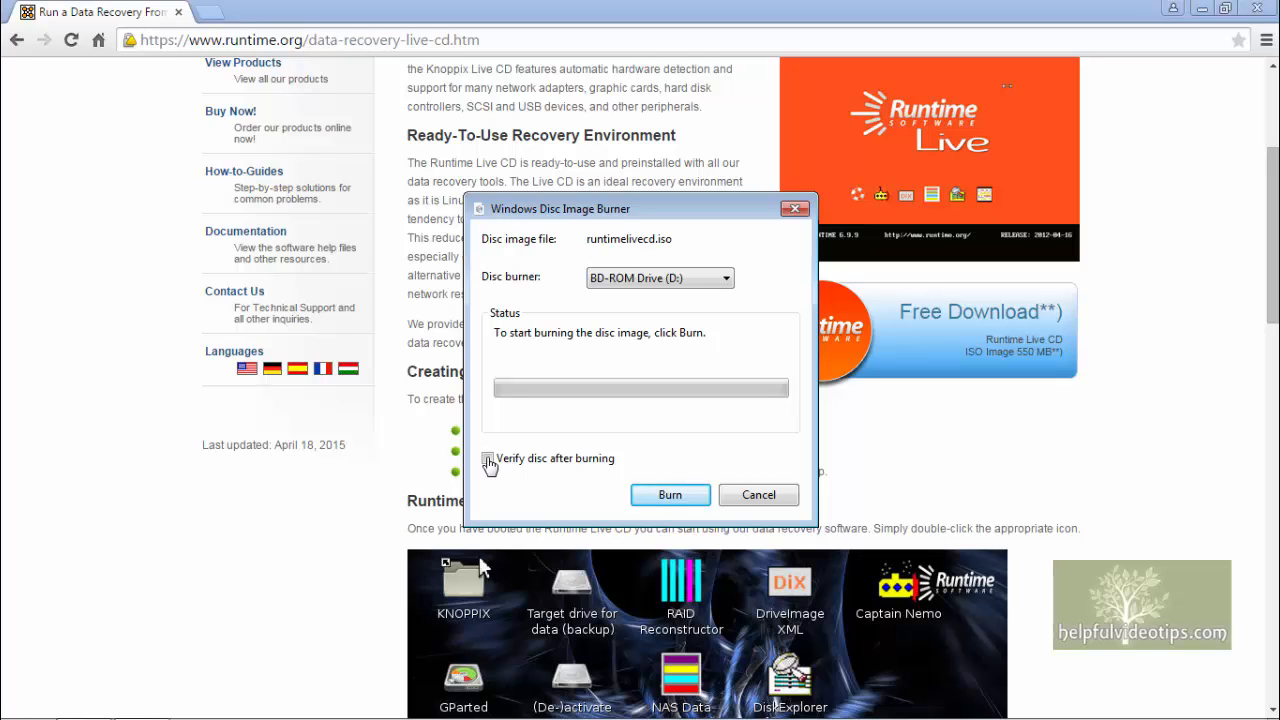
left_click(487, 458)
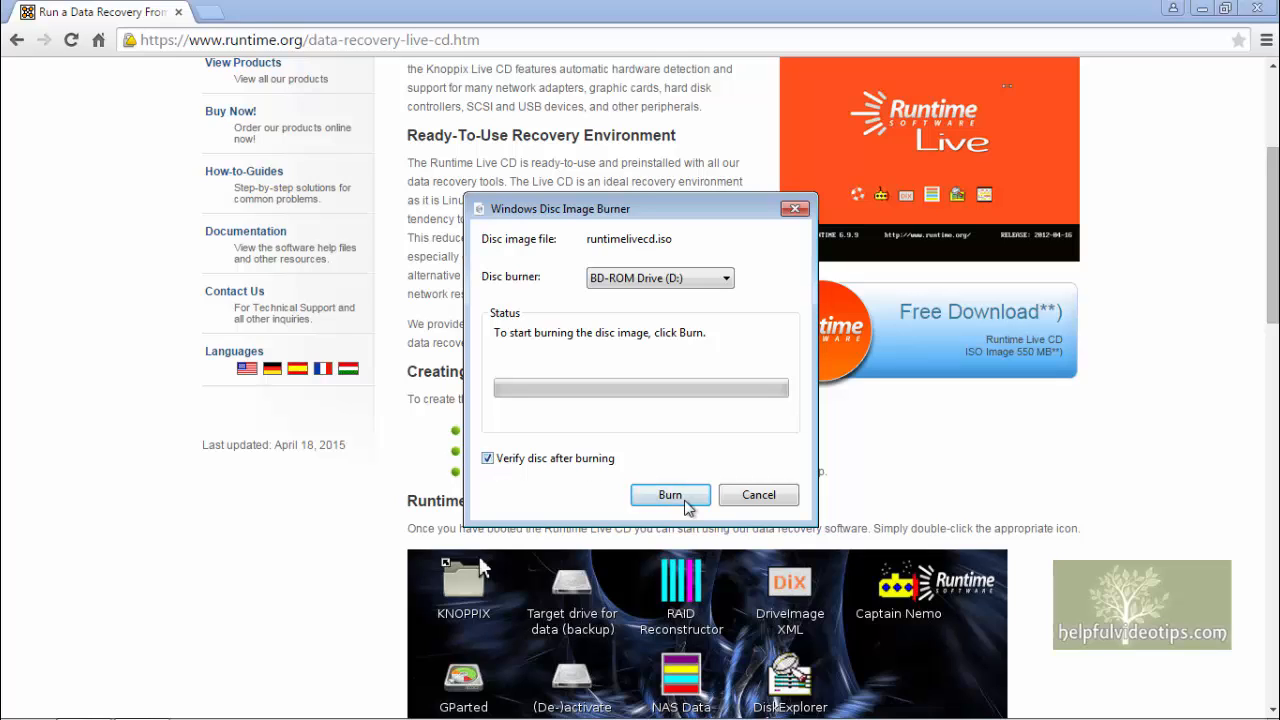
left_click(670, 494)
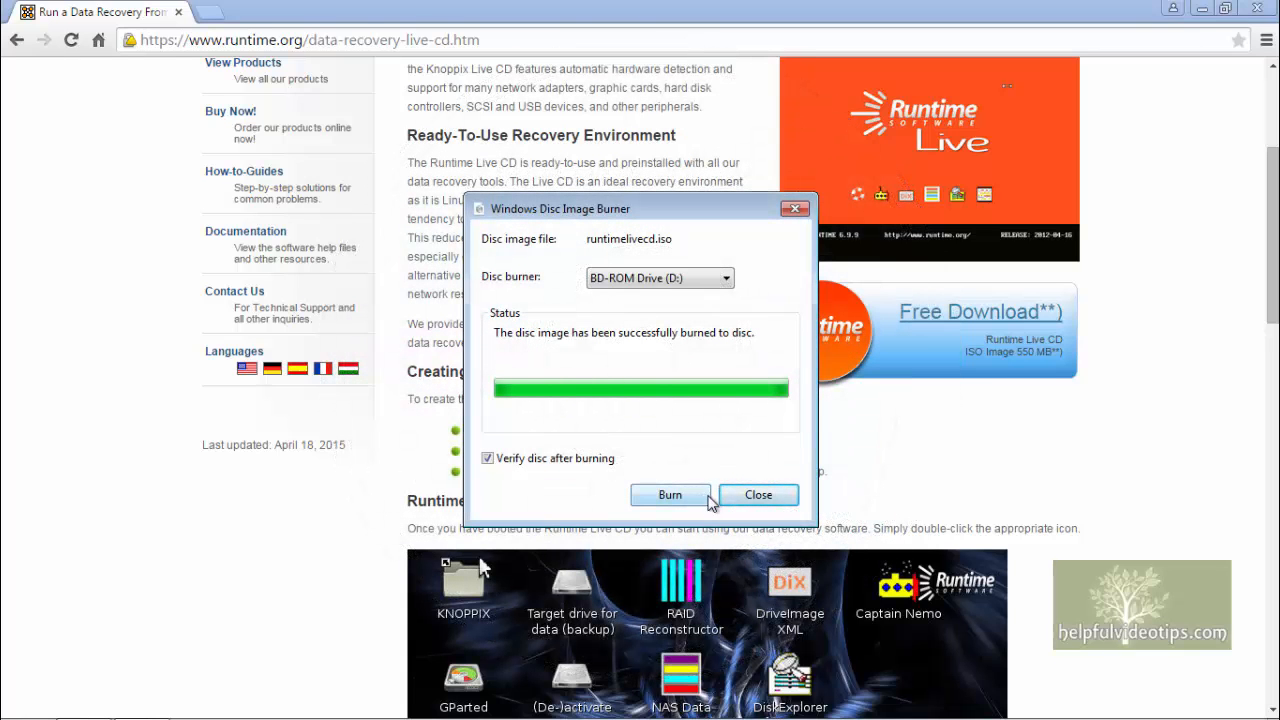
Close Windows Disc Image Burner after the successful burn.
left_click(758, 494)
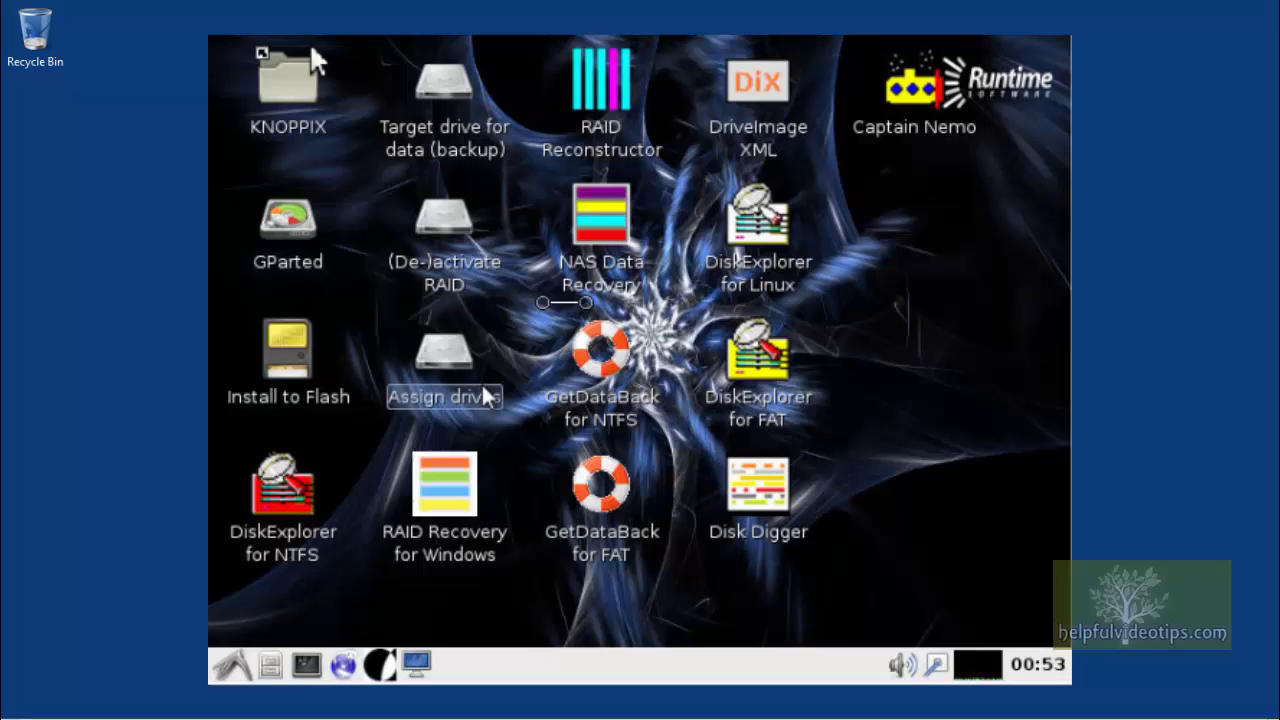